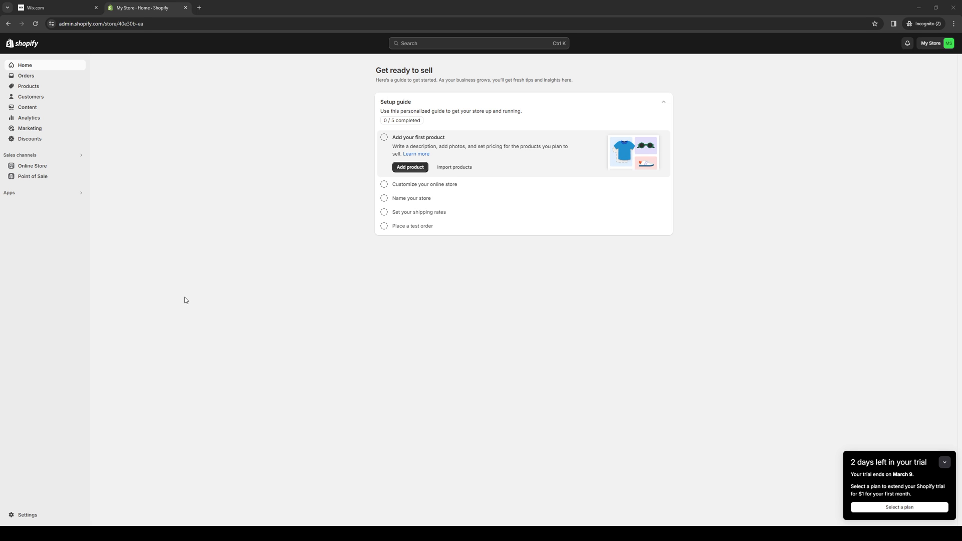
mouse_move(153, 265)
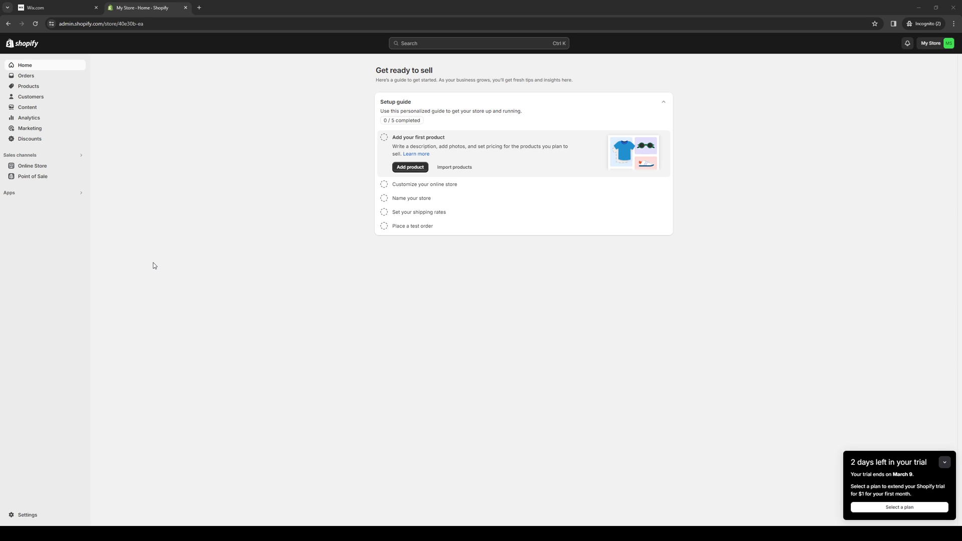
mouse_move(152, 267)
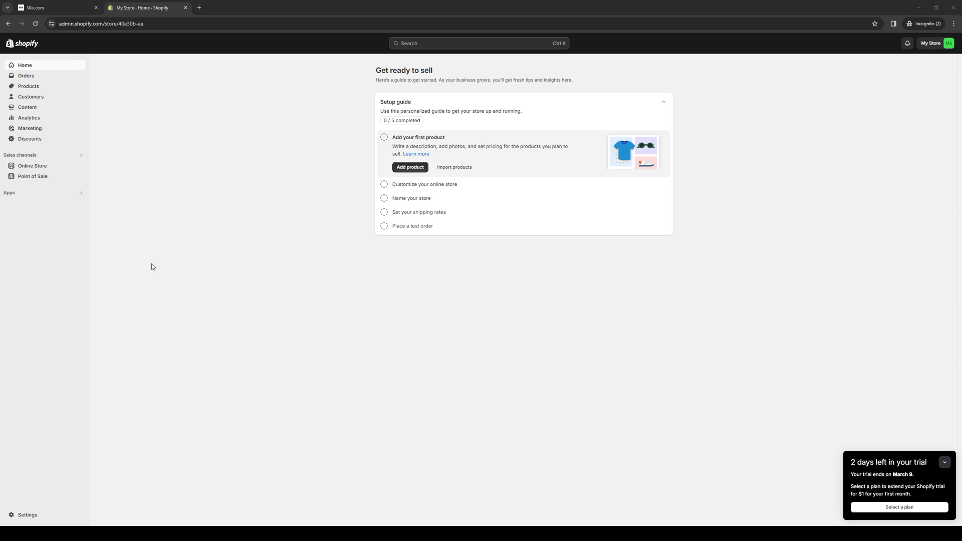
mouse_move(156, 259)
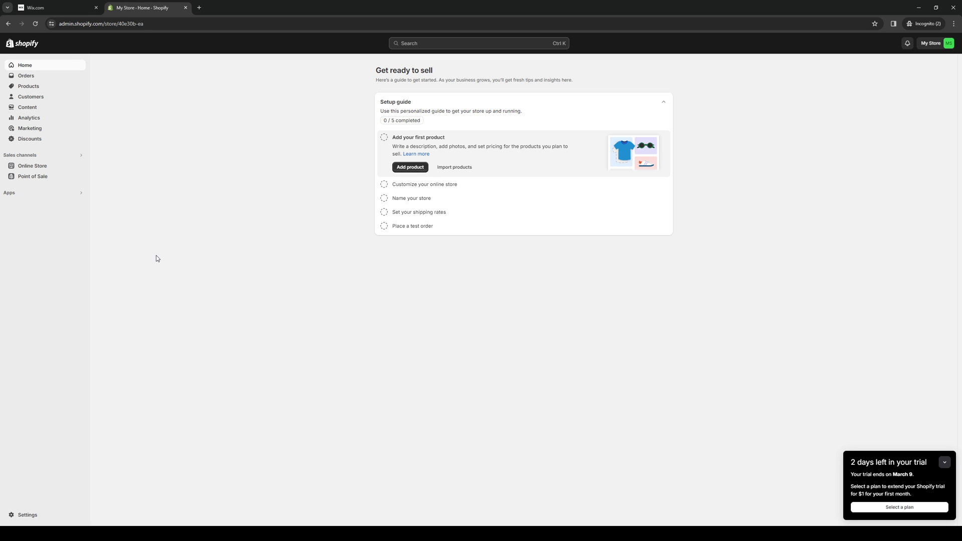
mouse_move(724, 371)
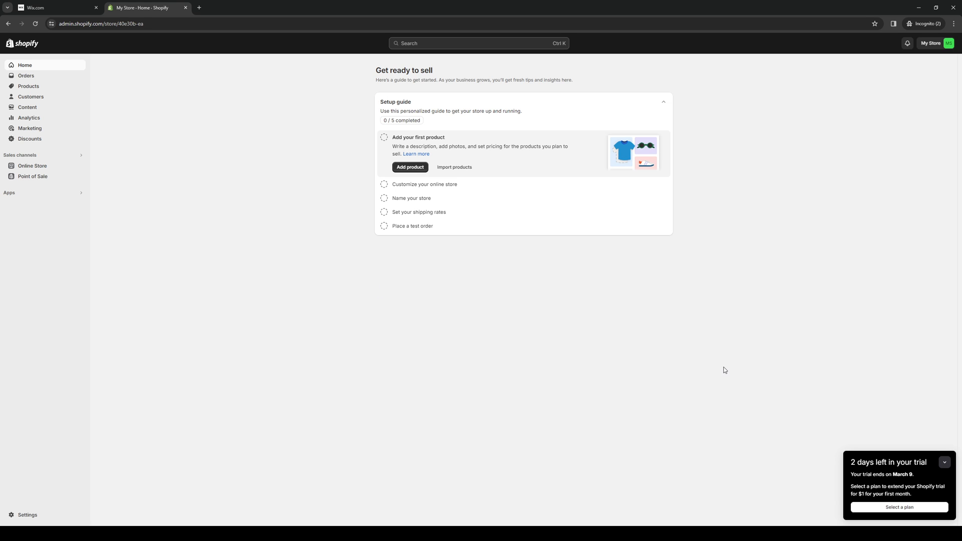
mouse_move(228, 220)
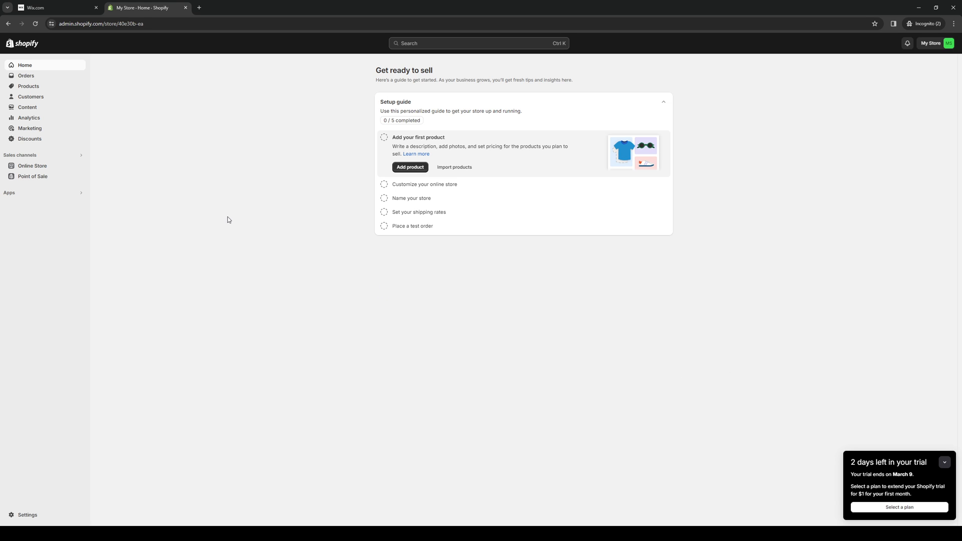
mouse_move(396, 318)
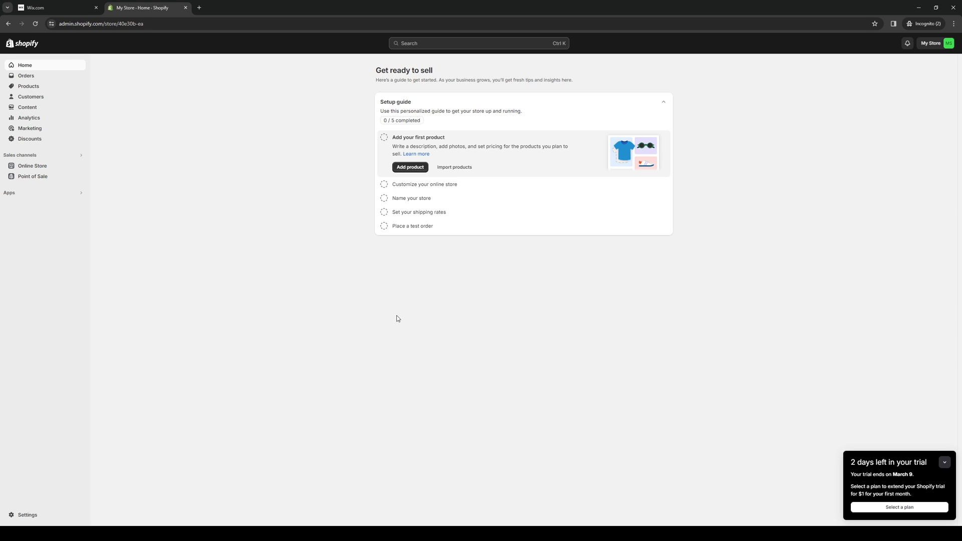
mouse_move(548, 318)
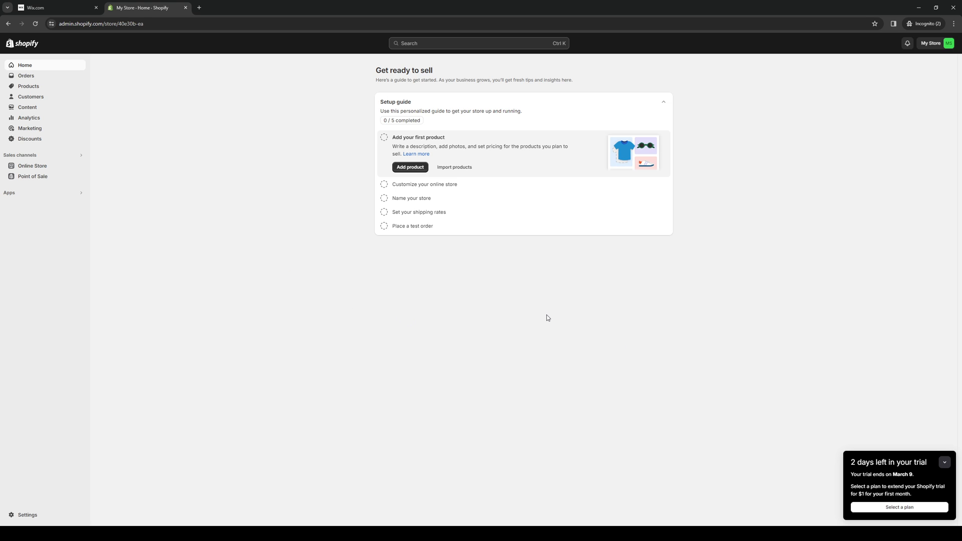
mouse_move(295, 340)
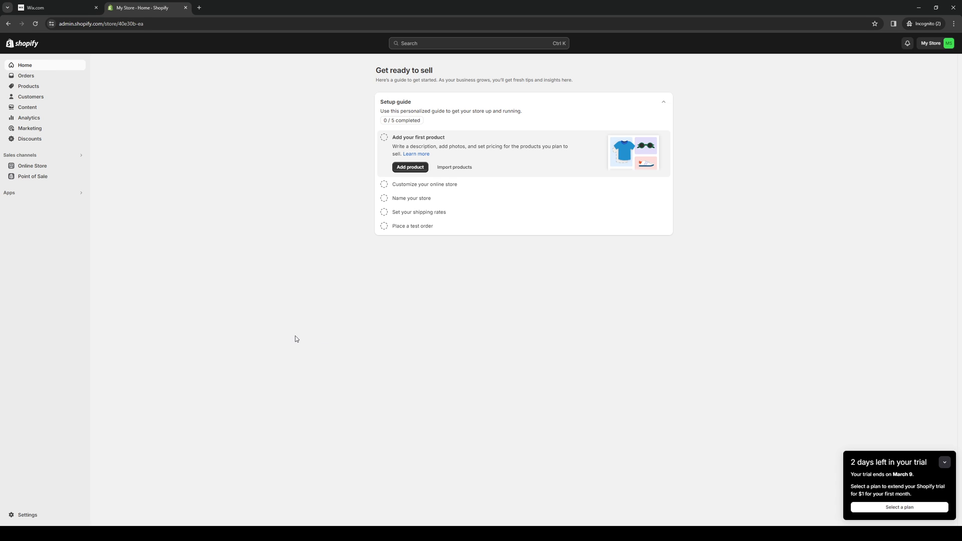
mouse_move(280, 341)
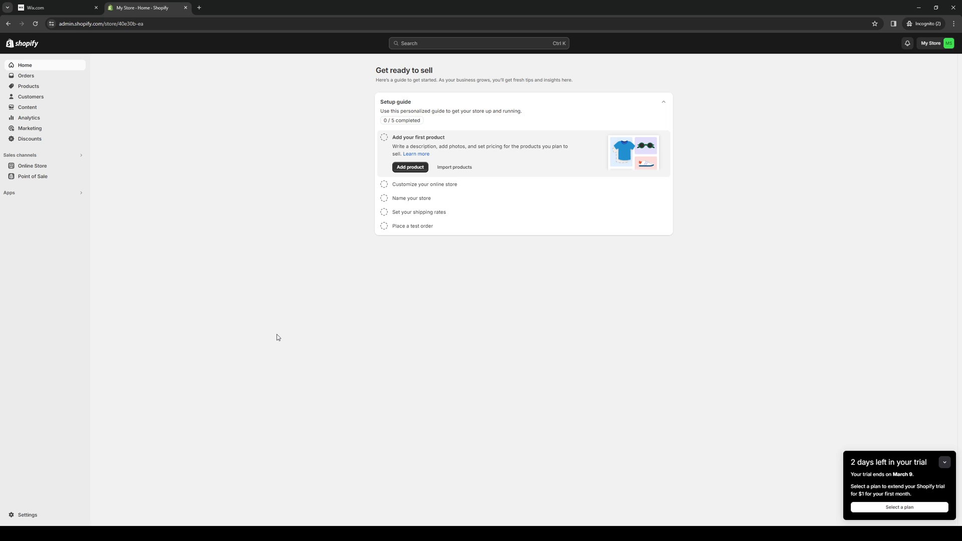
mouse_move(411, 371)
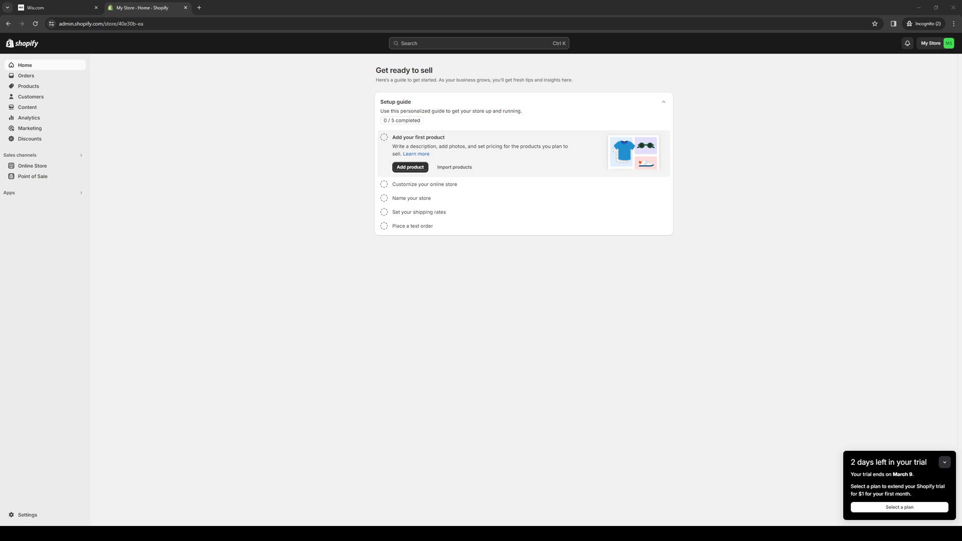
mouse_move(220, 289)
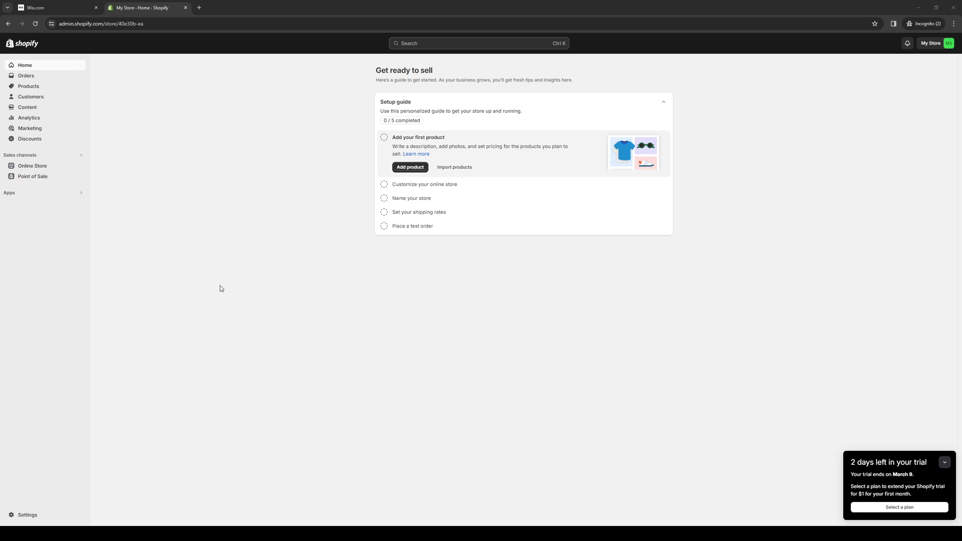
mouse_move(215, 248)
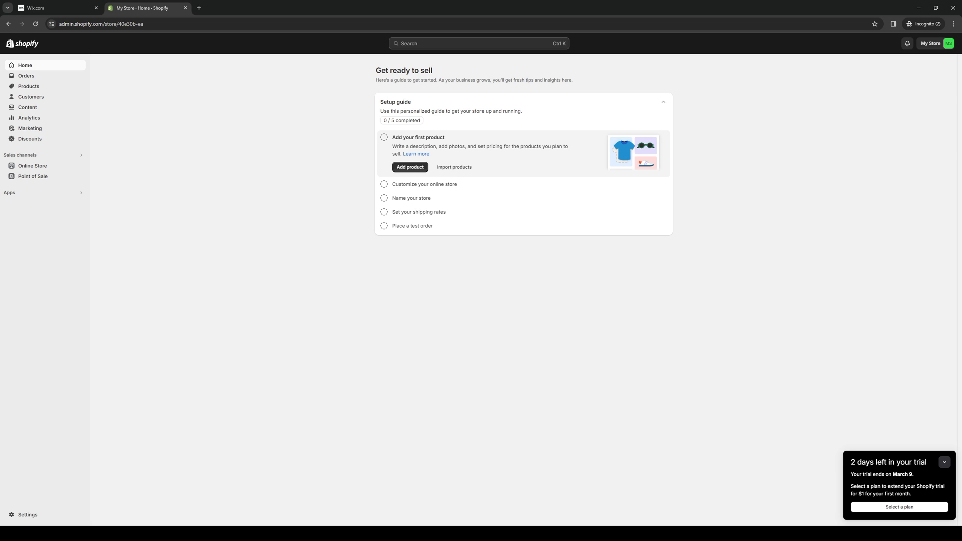
mouse_move(472, 351)
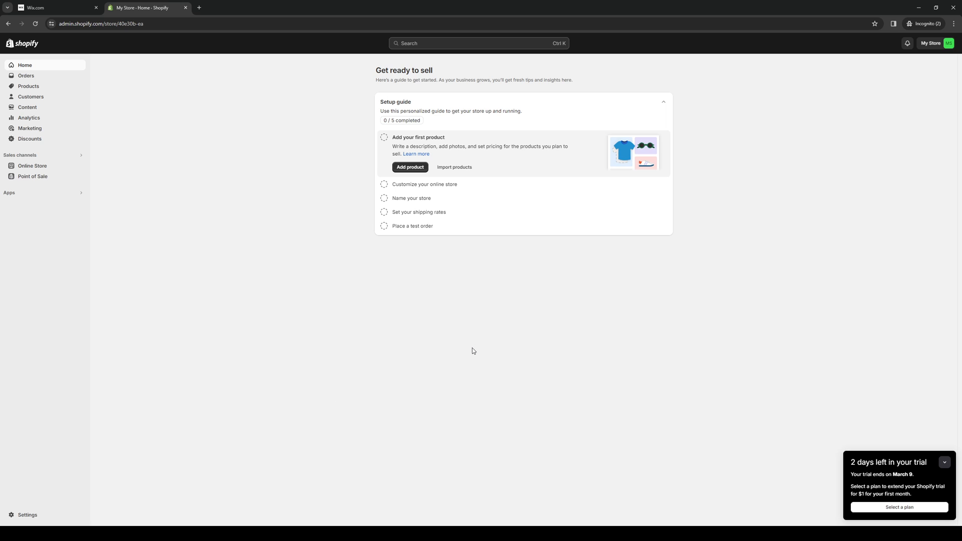
mouse_move(254, 409)
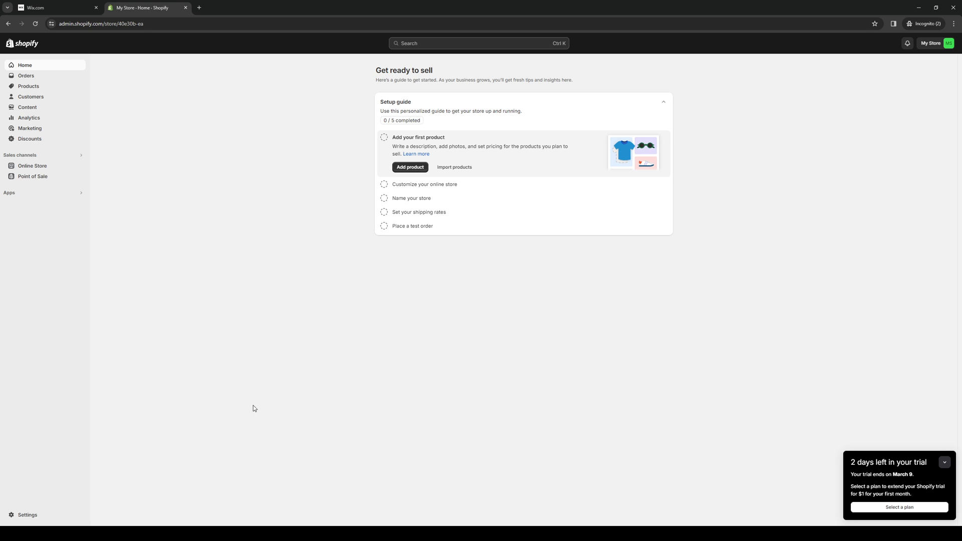
mouse_move(337, 260)
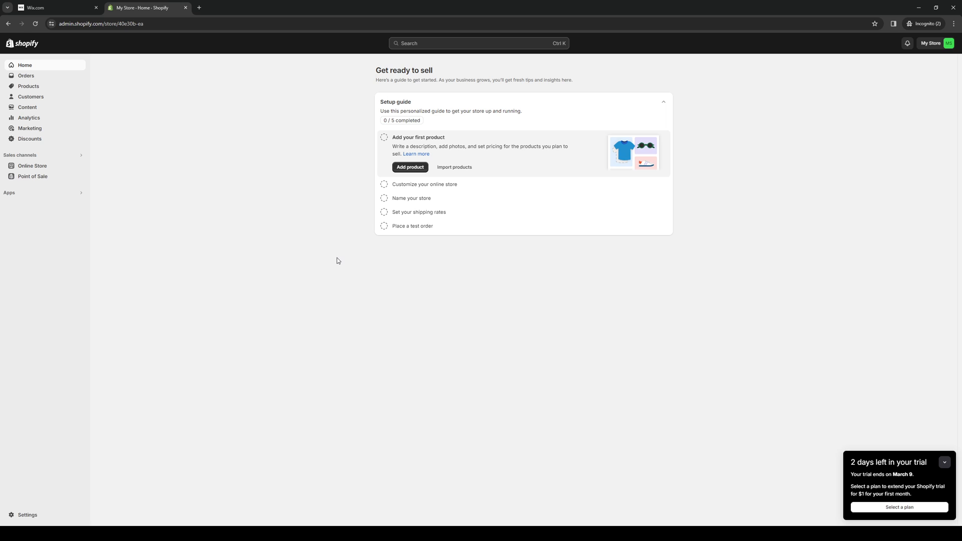
mouse_move(402, 270)
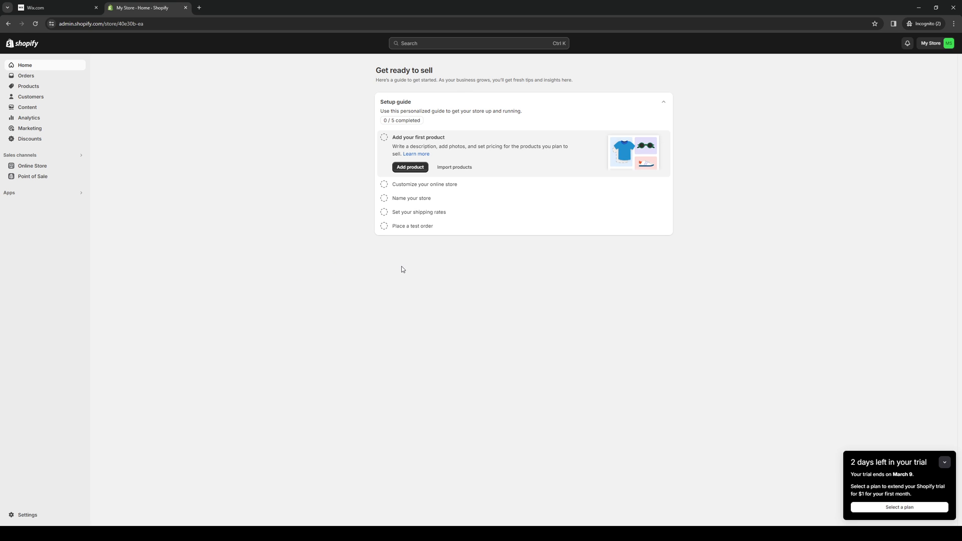
mouse_move(351, 284)
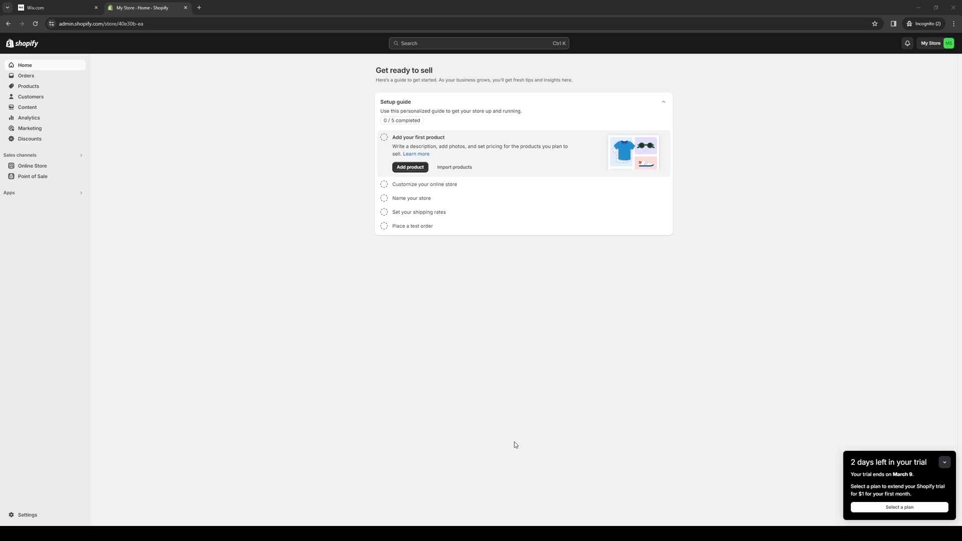
mouse_move(425, 290)
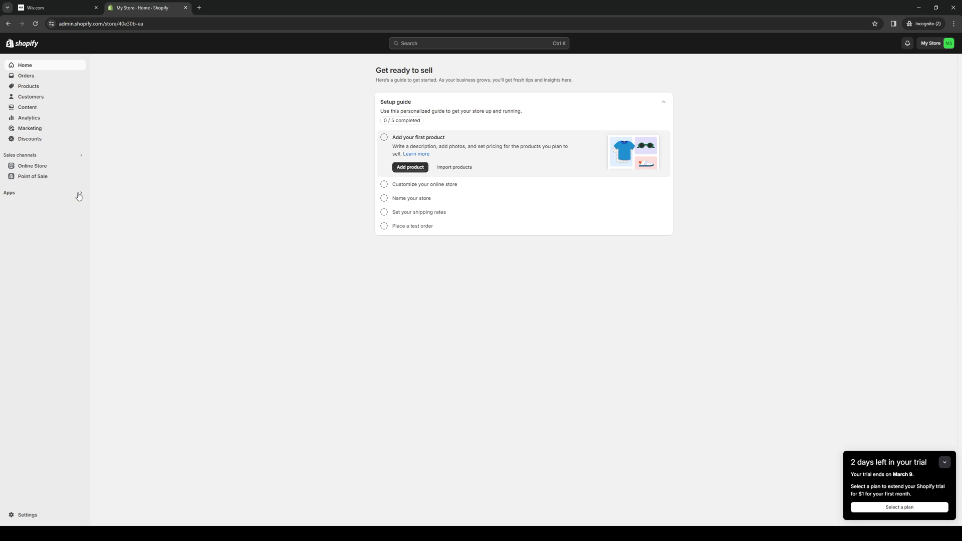
- Show the store's Apps and sales channels settings with its installed apps
left_click(9, 192)
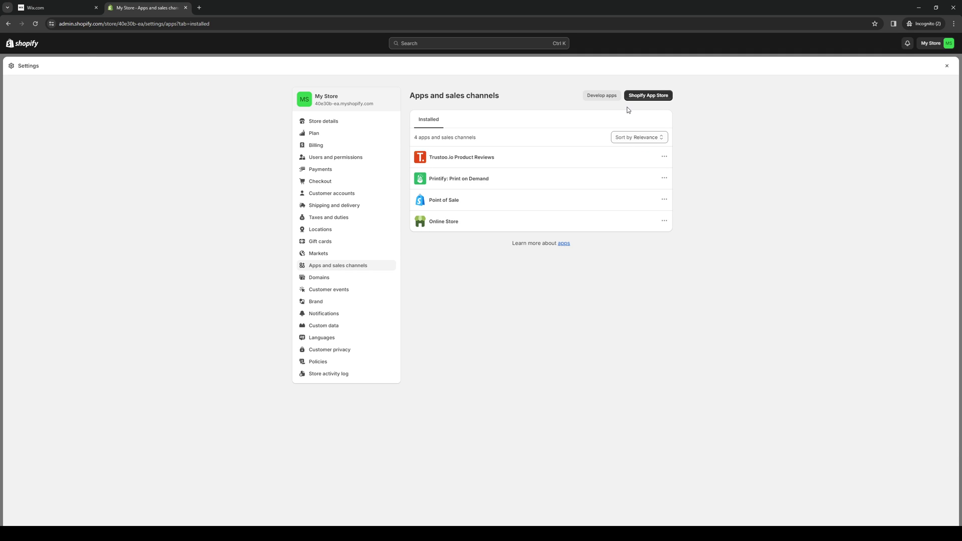
mouse_move(724, 132)
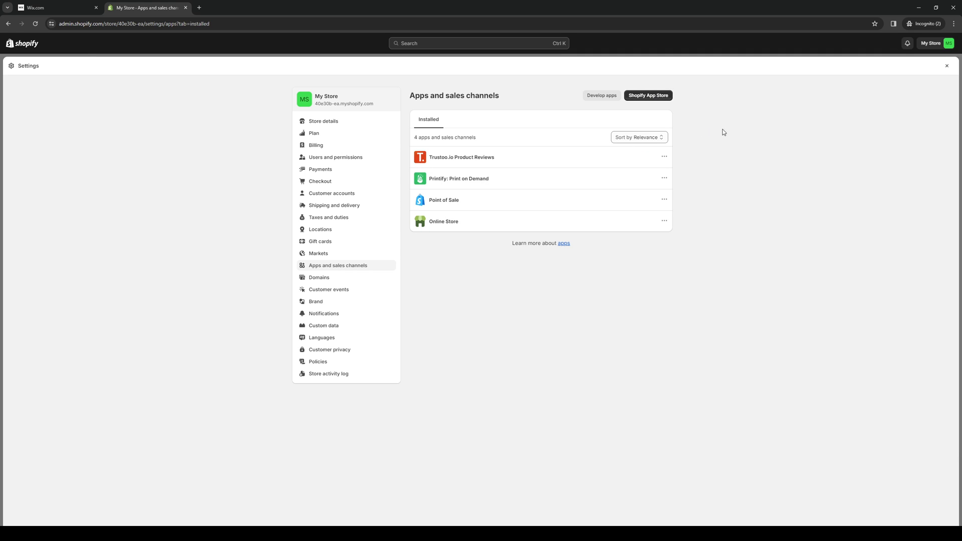
- Go to the Shopify App Store home in a new tab to find a new app
left_click(648, 95)
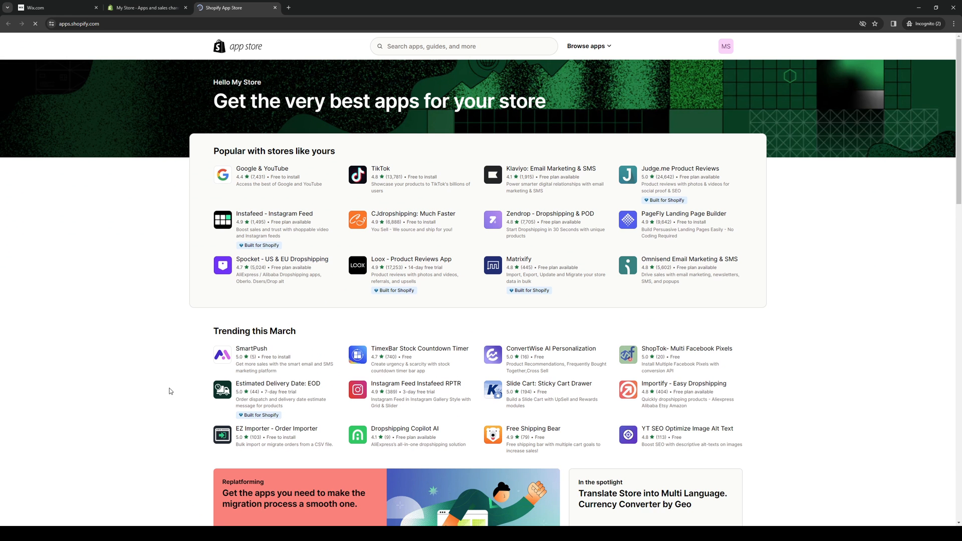
scroll("down", 3)
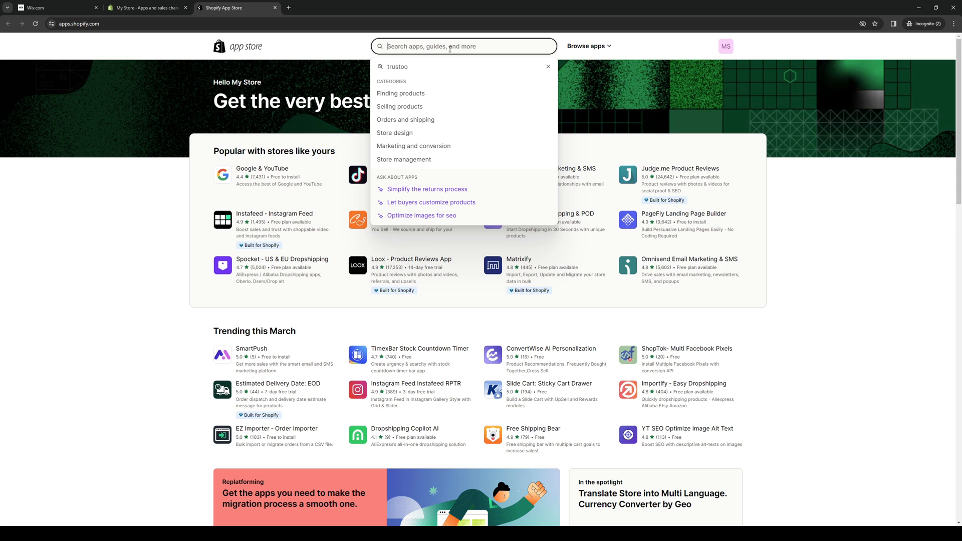
- Search the App Store for "trustpilot" and pick the Trustpilot Reviews result
type("trustpil")
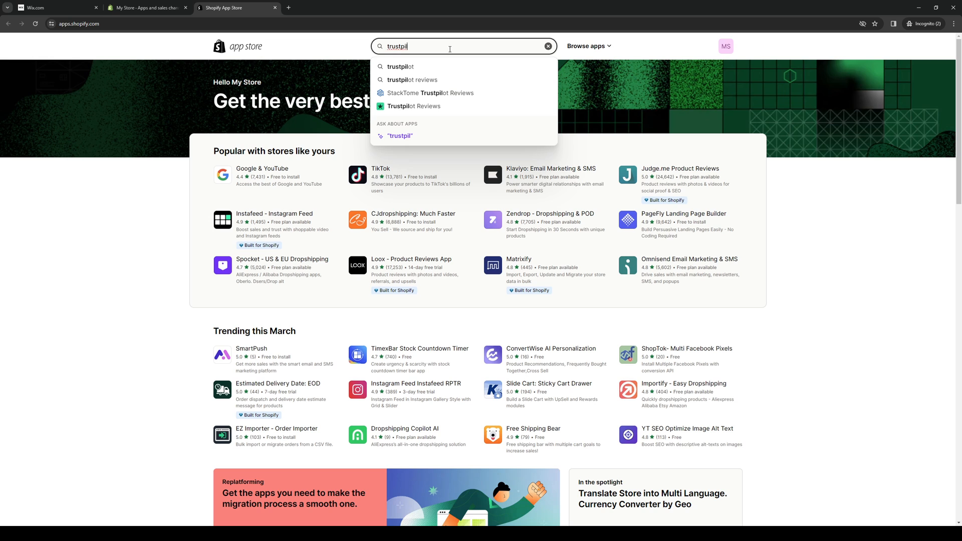
left_click(401, 66)
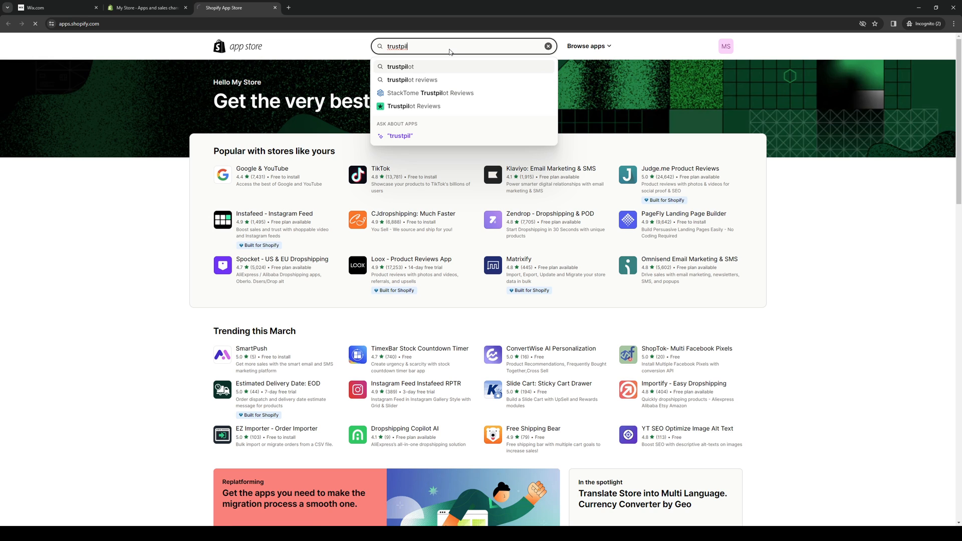
left_click(400, 66)
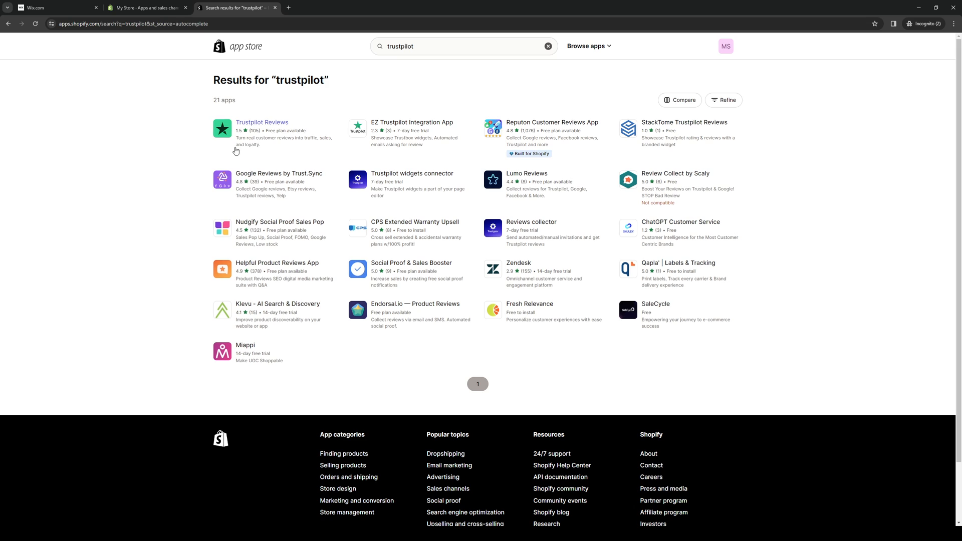
mouse_move(267, 133)
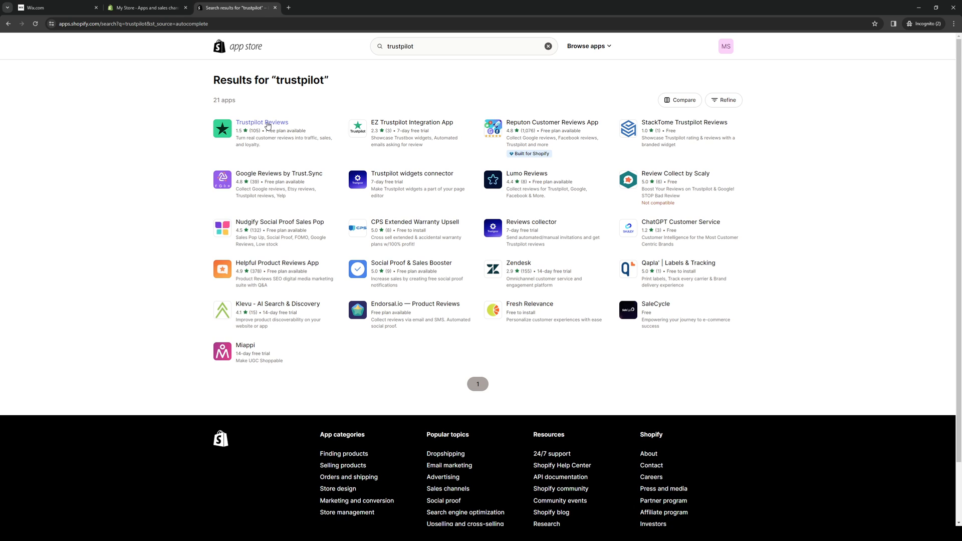
left_click(262, 122)
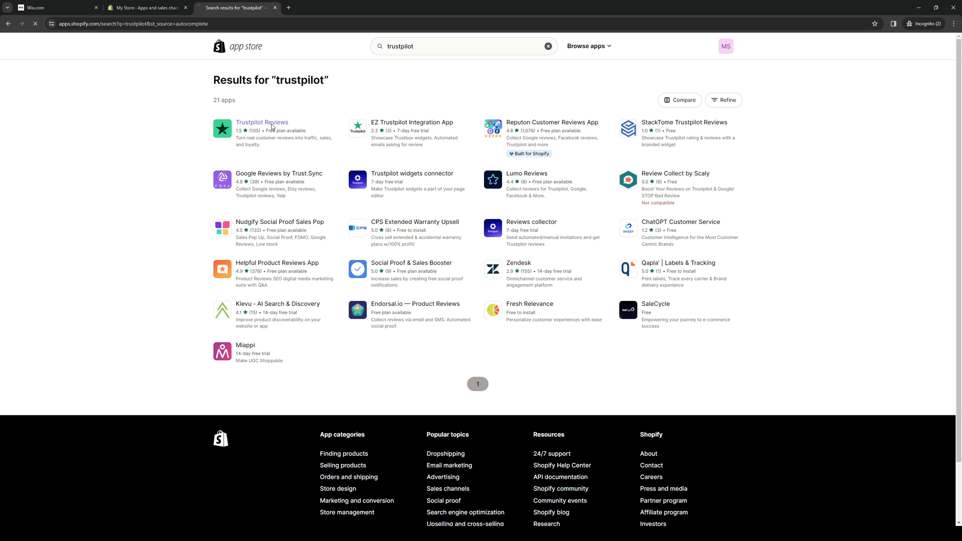
- Review the Trustpilot Reviews listing's pricing: free and $250/month plans
left_click(262, 122)
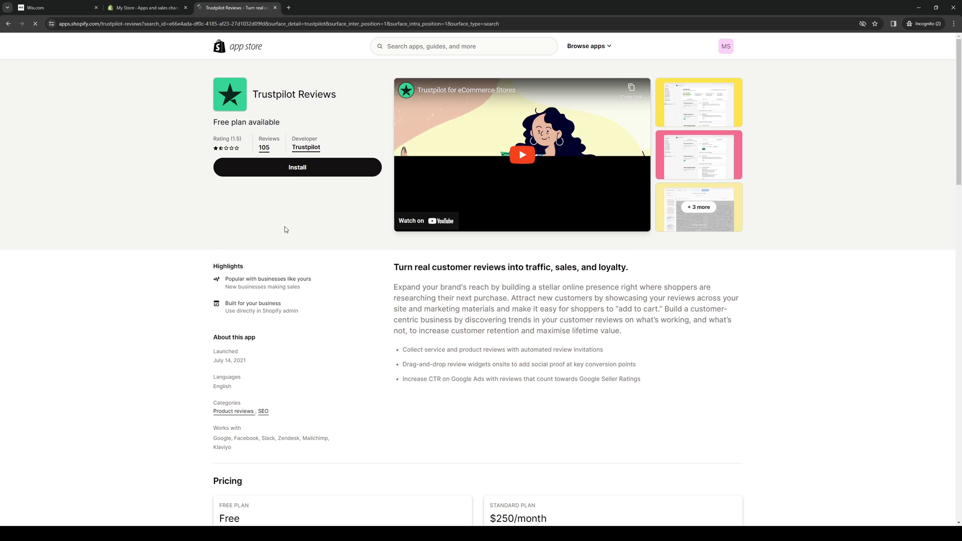
scroll("down", 3)
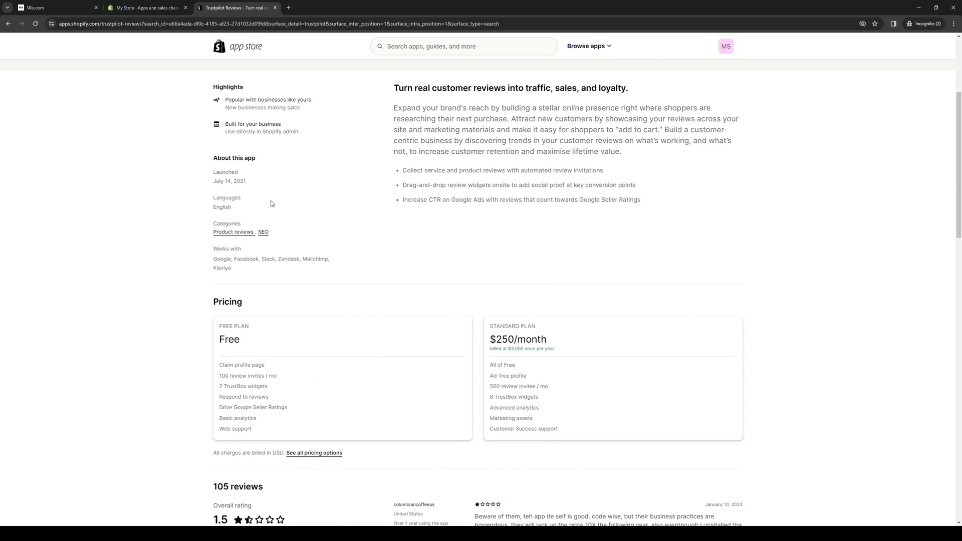
scroll("down", 3)
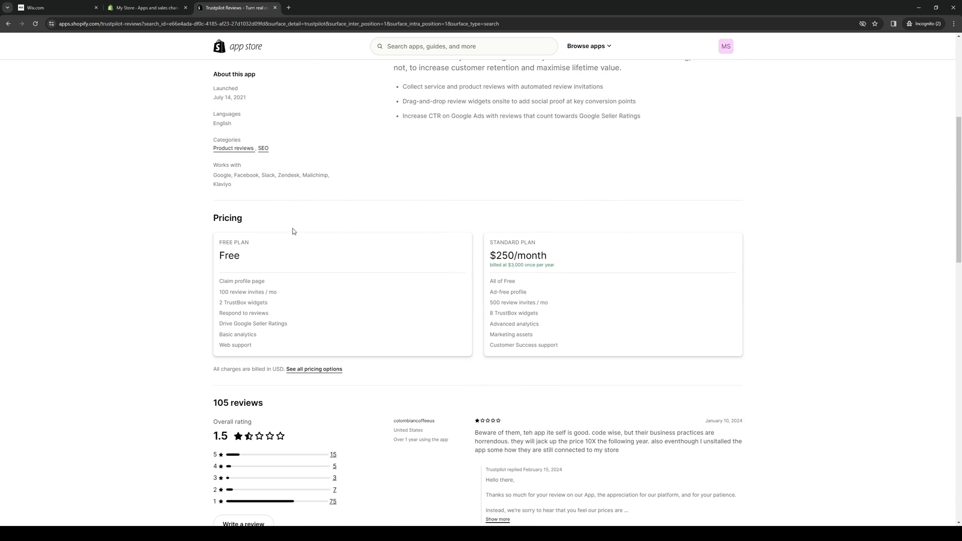
mouse_move(291, 221)
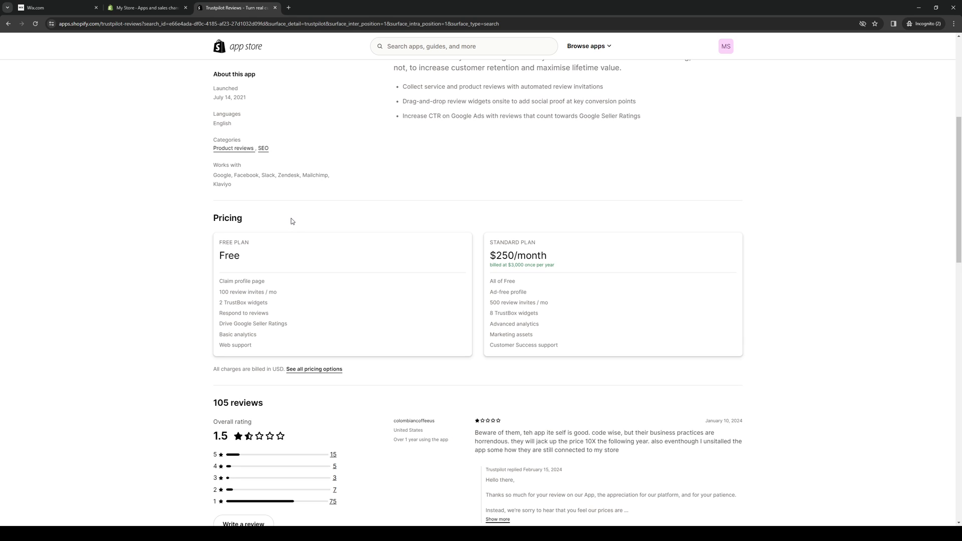
mouse_move(431, 278)
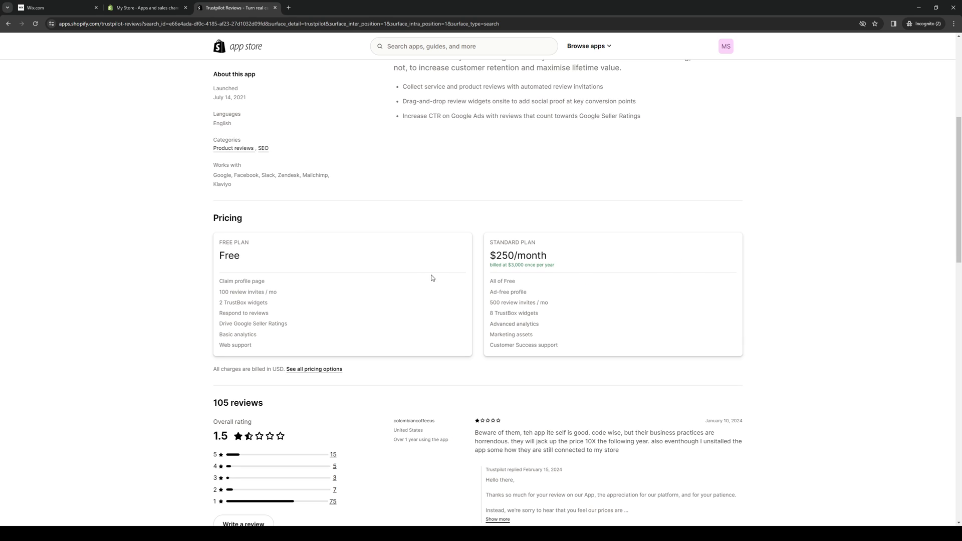
mouse_move(248, 253)
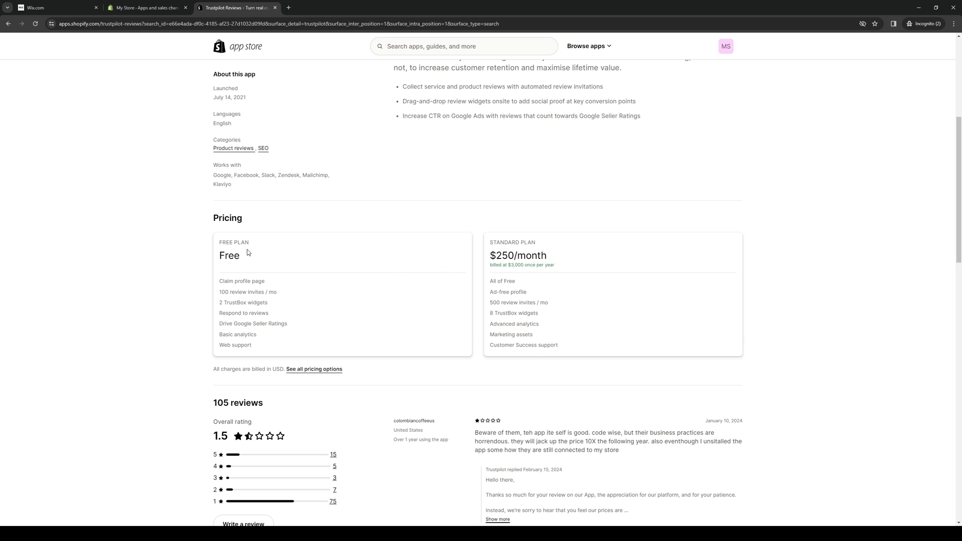
mouse_move(249, 252)
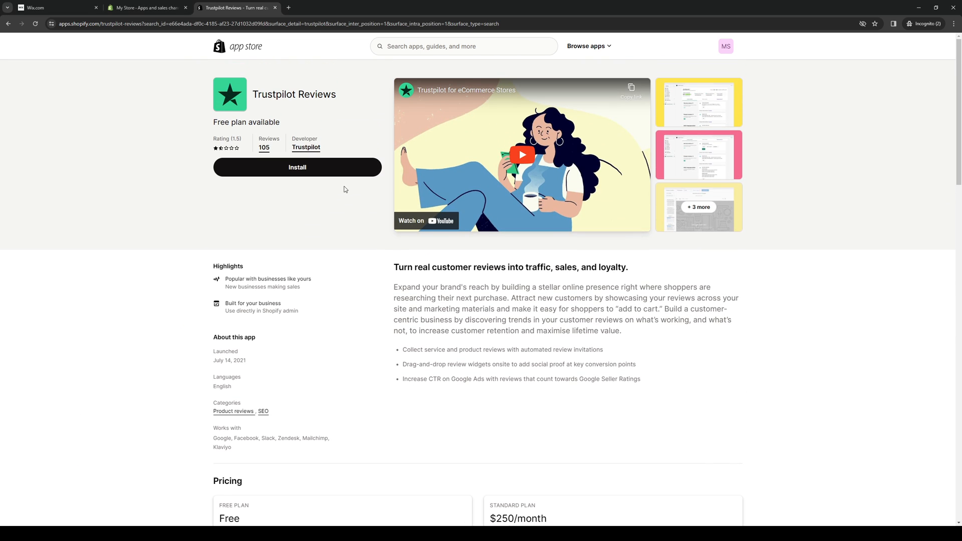
- Install Trustpilot Reviews on the store, approving its data access permissions
left_click(296, 167)
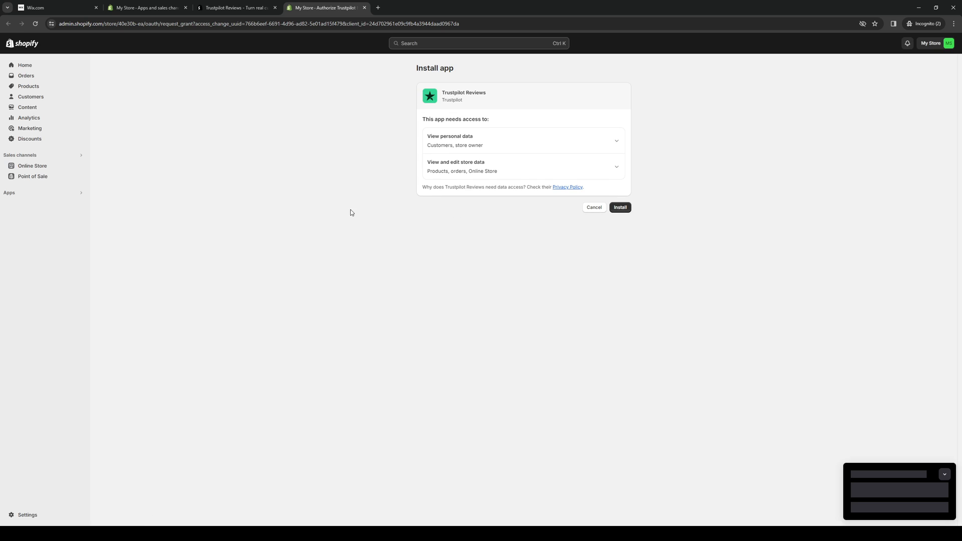
left_click(620, 207)
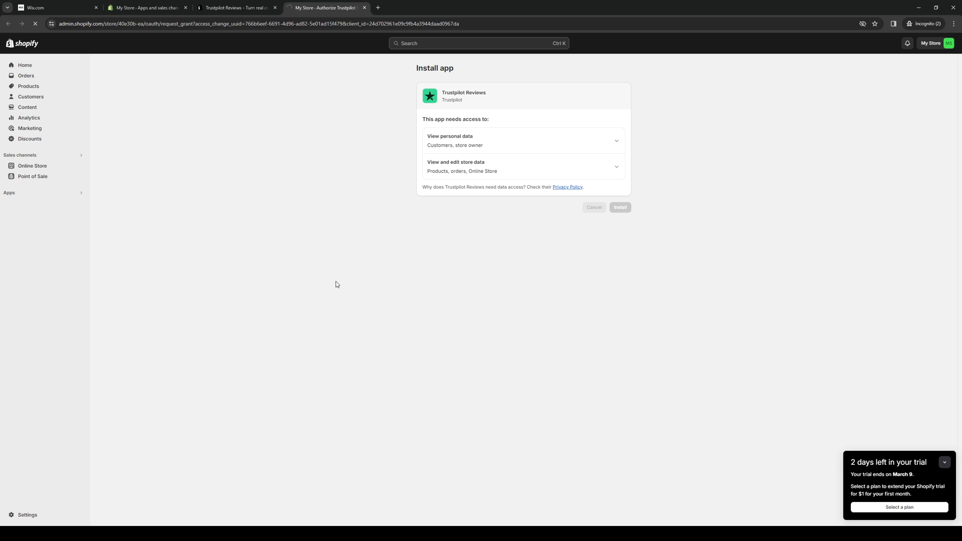
mouse_move(98, 522)
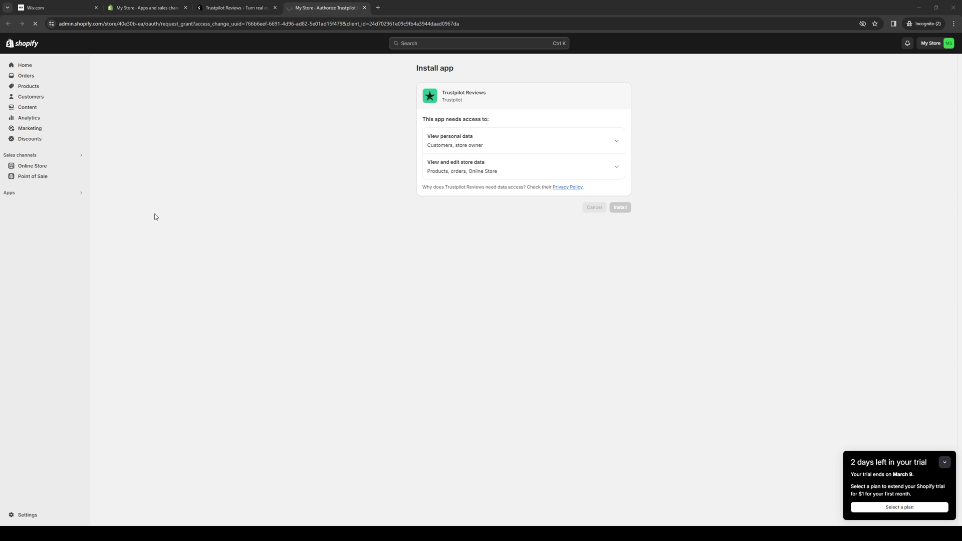
left_click(619, 207)
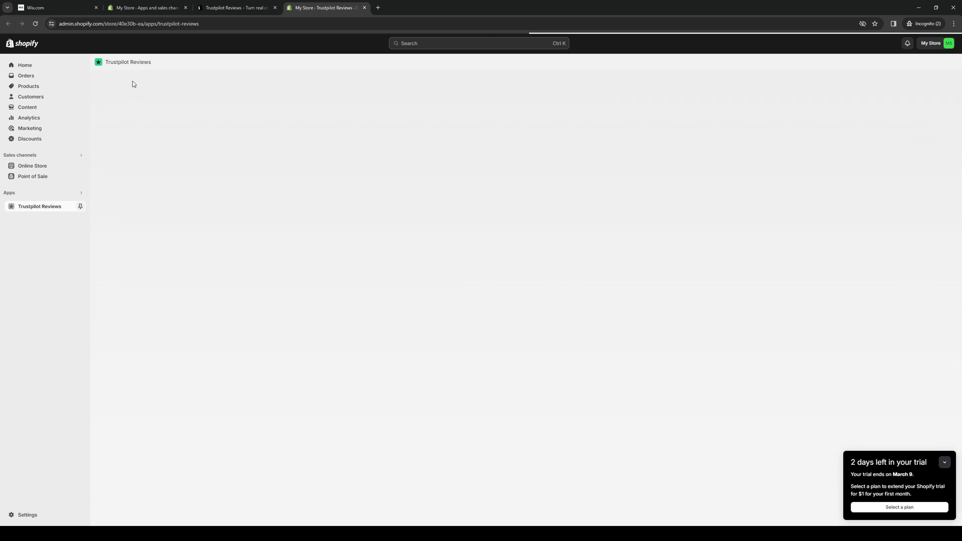
- Close the App Store listing tab, leaving the Trustpilot connection screen
left_click(237, 7)
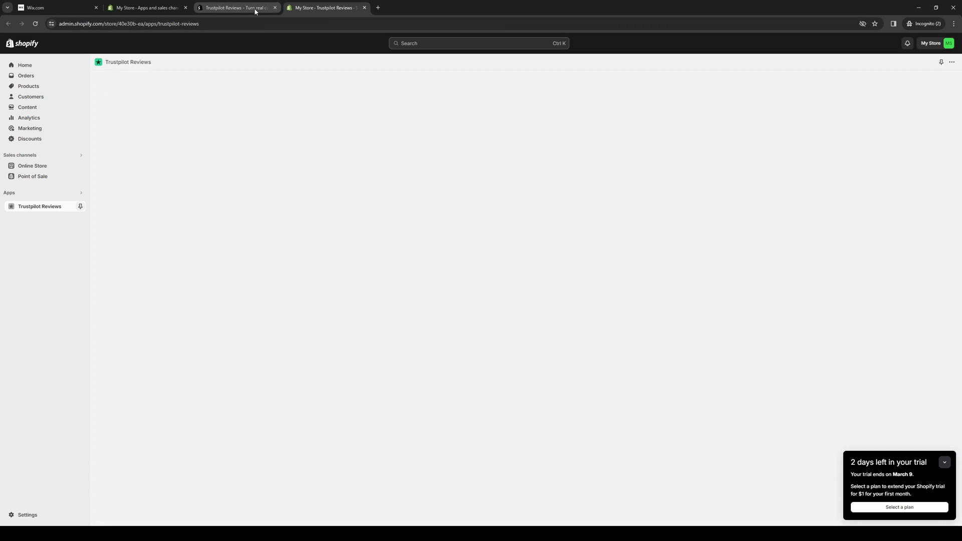
left_click(236, 7)
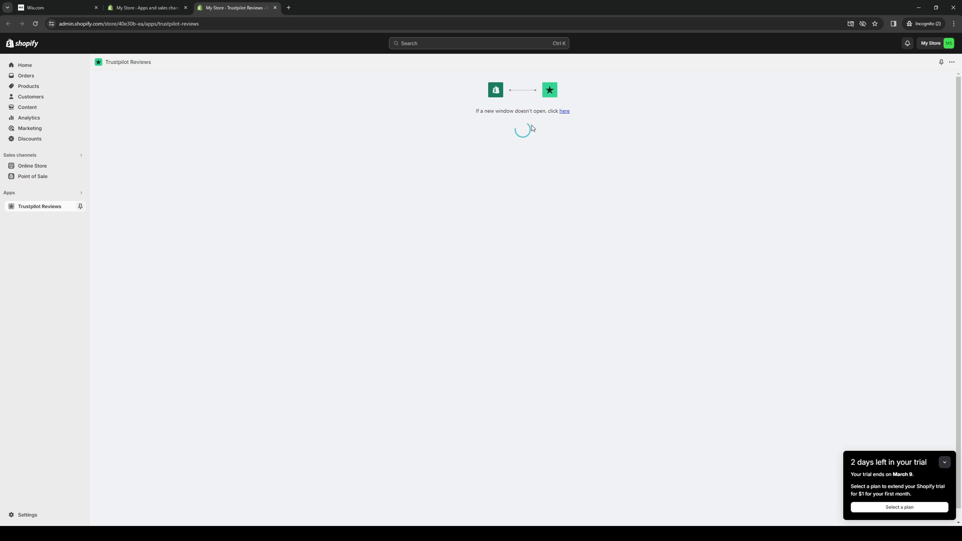
mouse_move(564, 112)
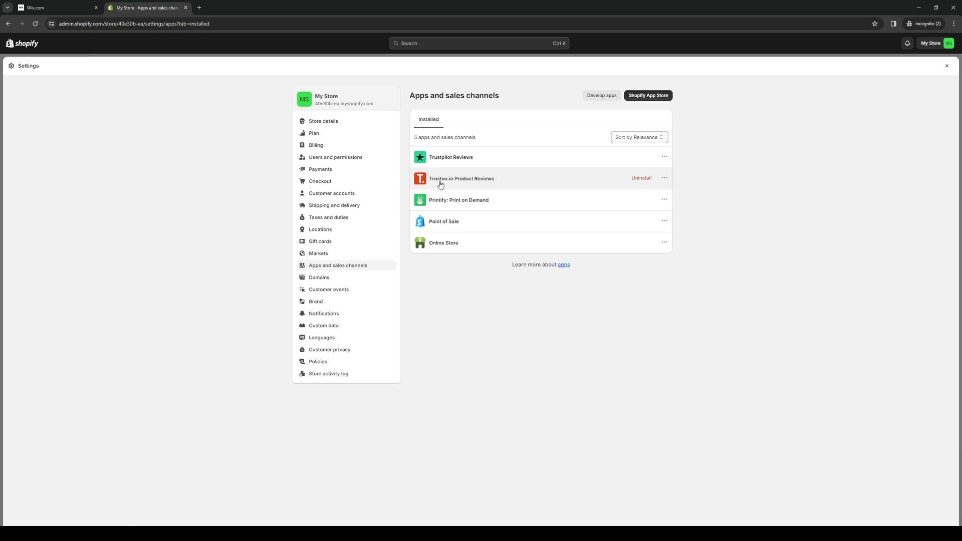
mouse_move(236, 133)
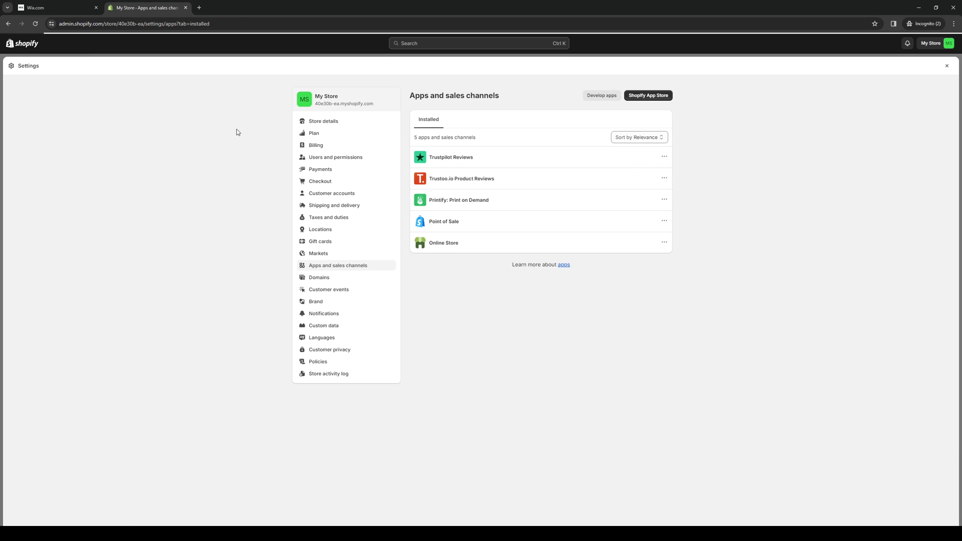
- View the installed Trustpilot Reviews app's details and data permissions
left_click(450, 157)
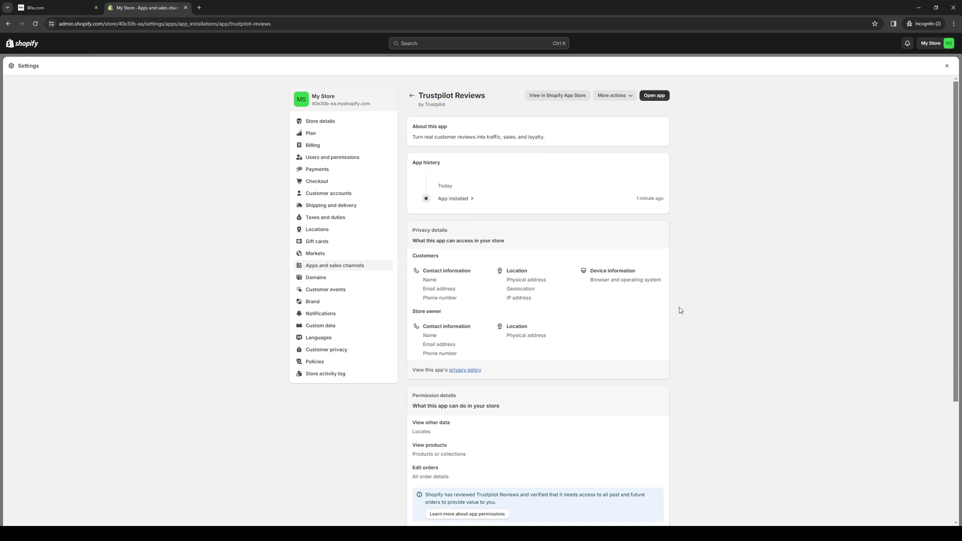
mouse_move(467, 238)
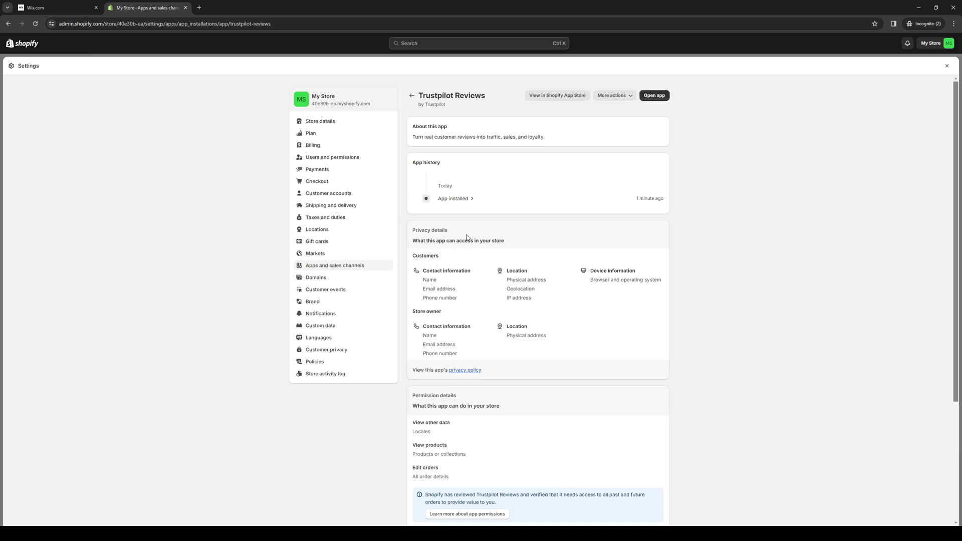
mouse_move(251, 412)
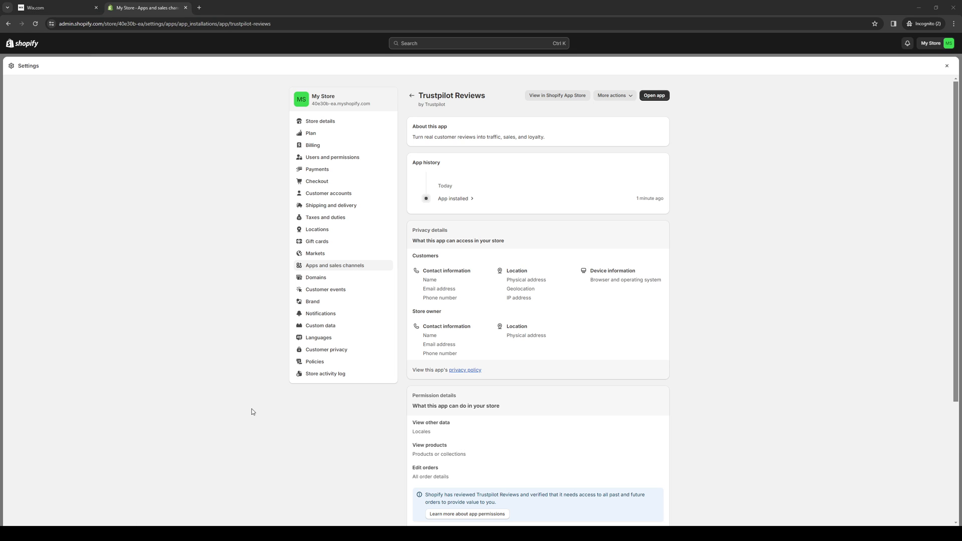
mouse_move(421, 294)
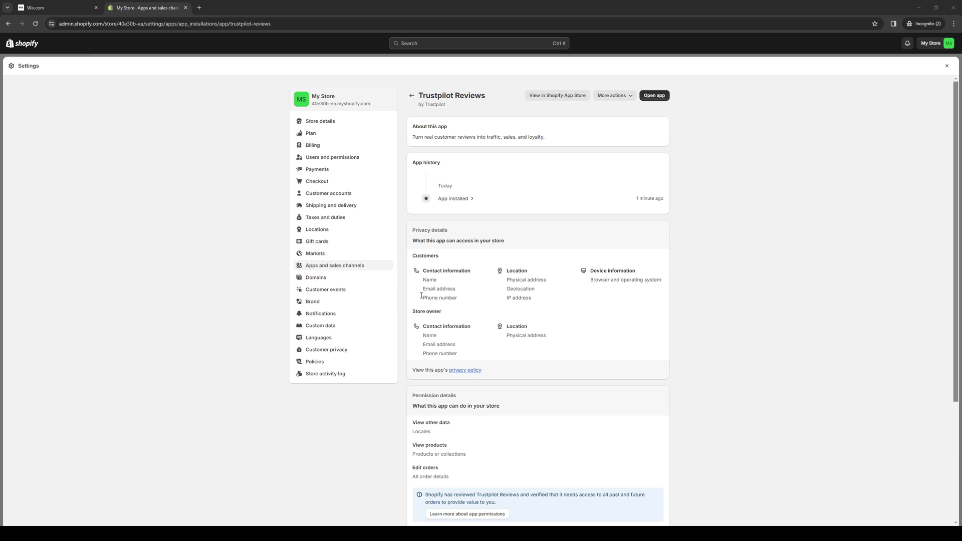
mouse_move(455, 303)
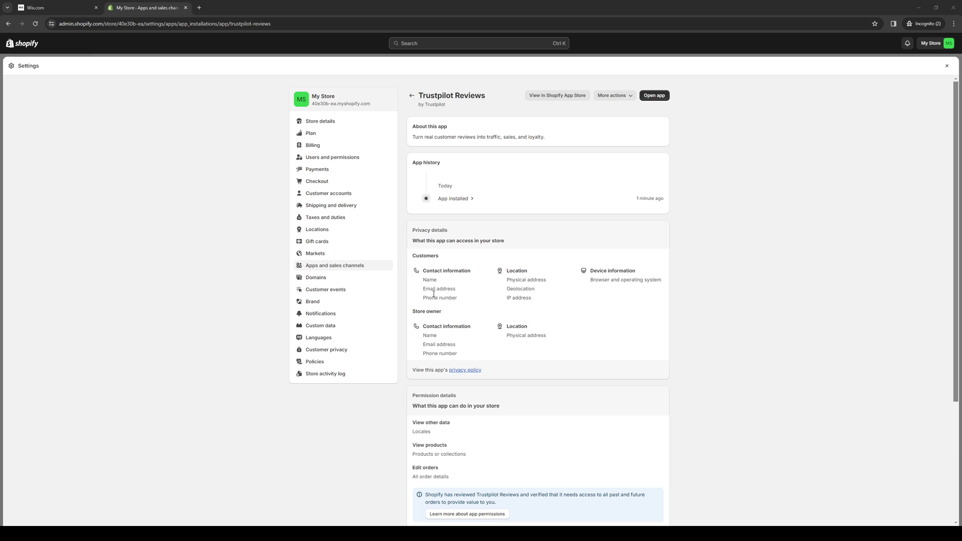
mouse_move(223, 300)
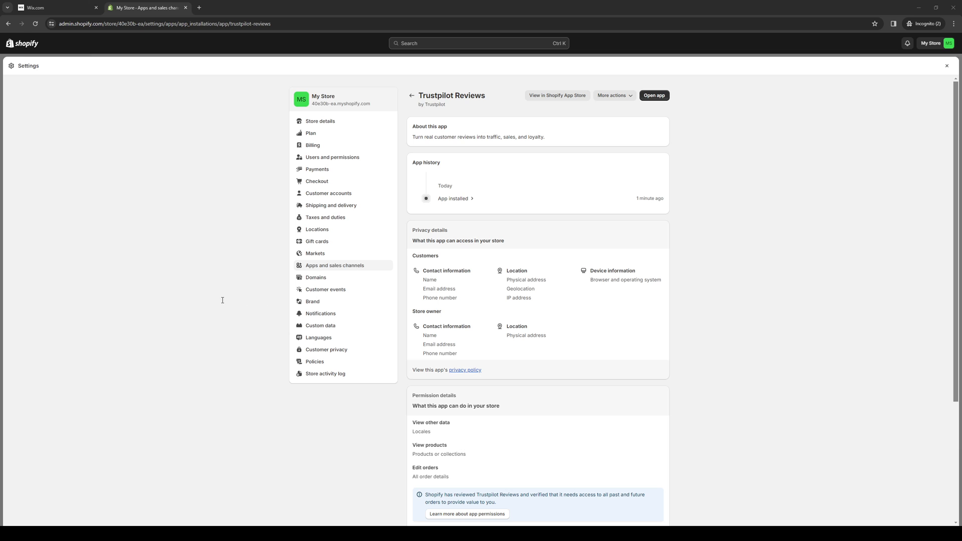